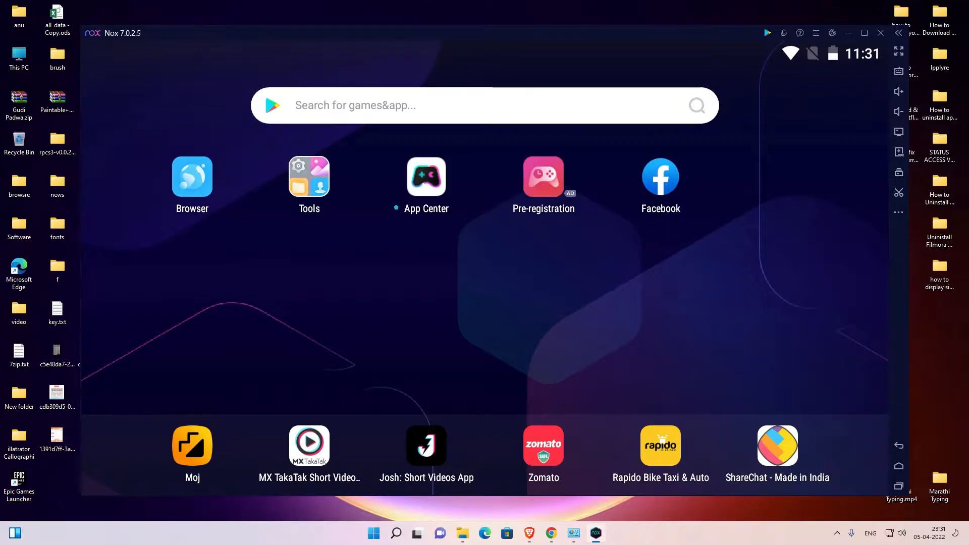
mouse_move(718, 442)
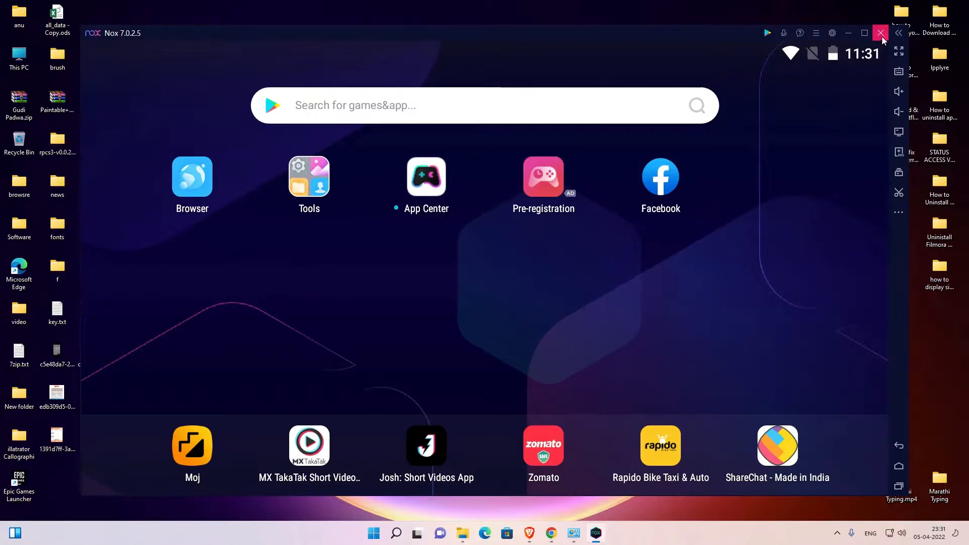
Close the Nox emulator and confirm the exit in the Reminder dialog
click(881, 32)
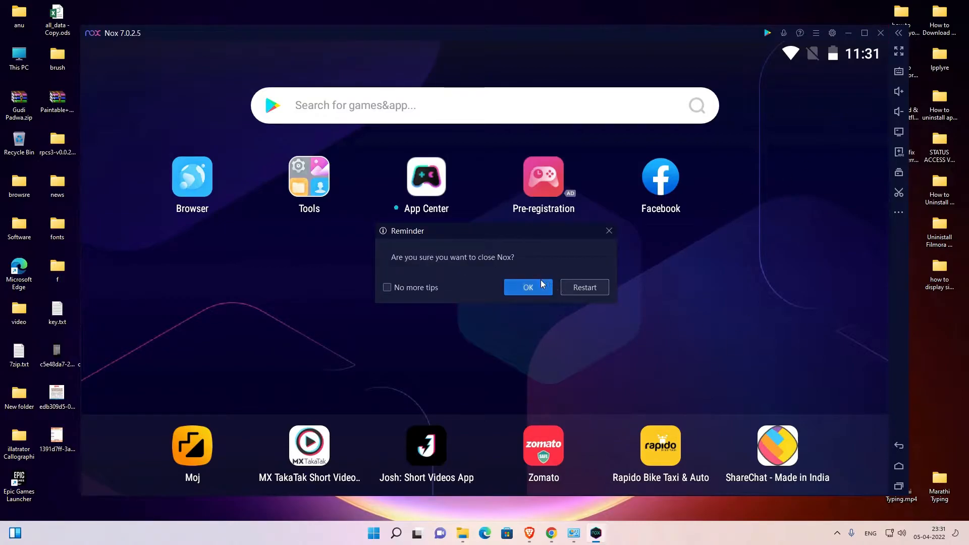
click(527, 286)
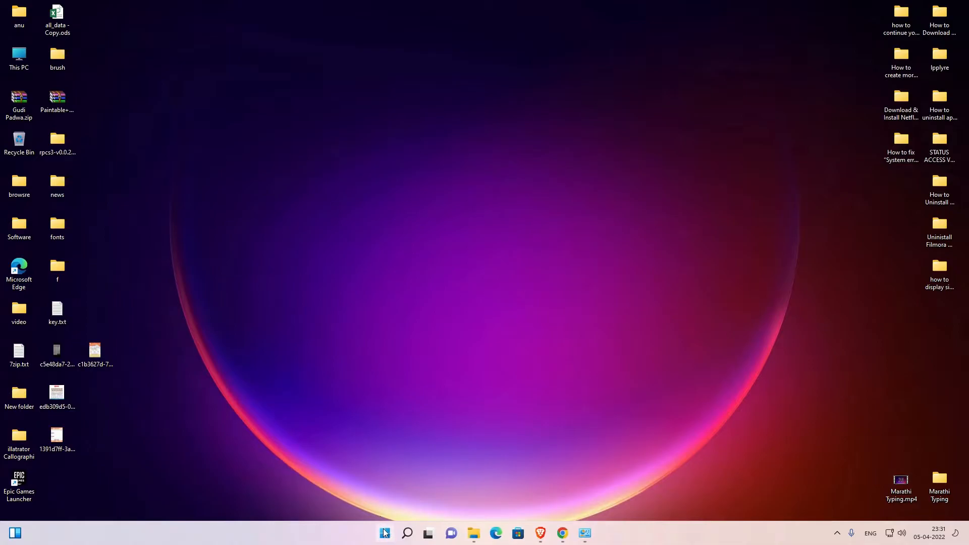
Launch Control Panel from Start search and go to Programs and Features
text(control Panel)
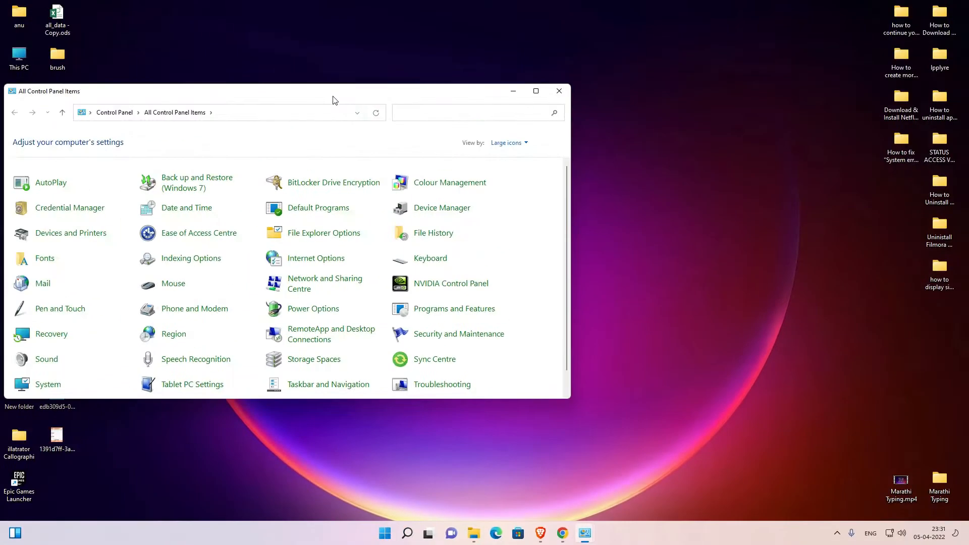
click(536, 91)
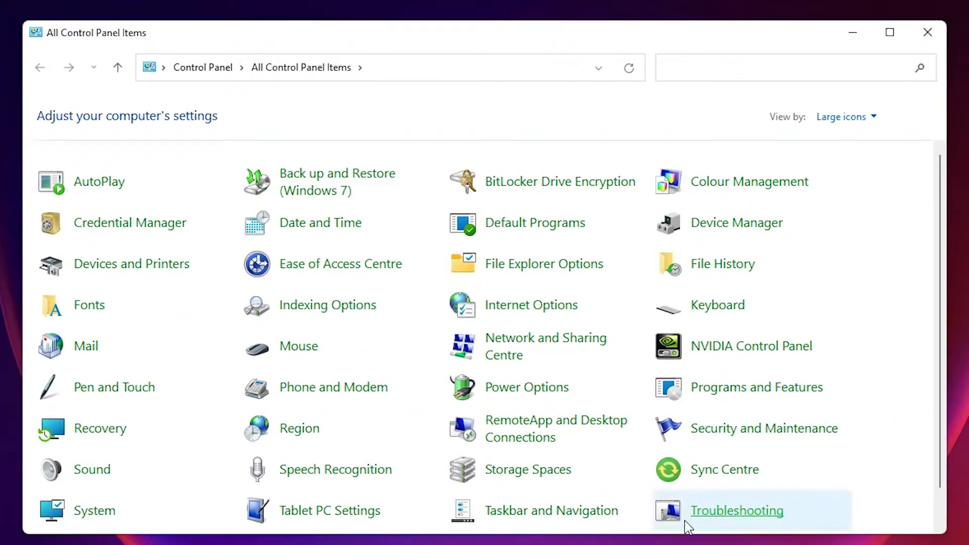
mouse_move(755, 387)
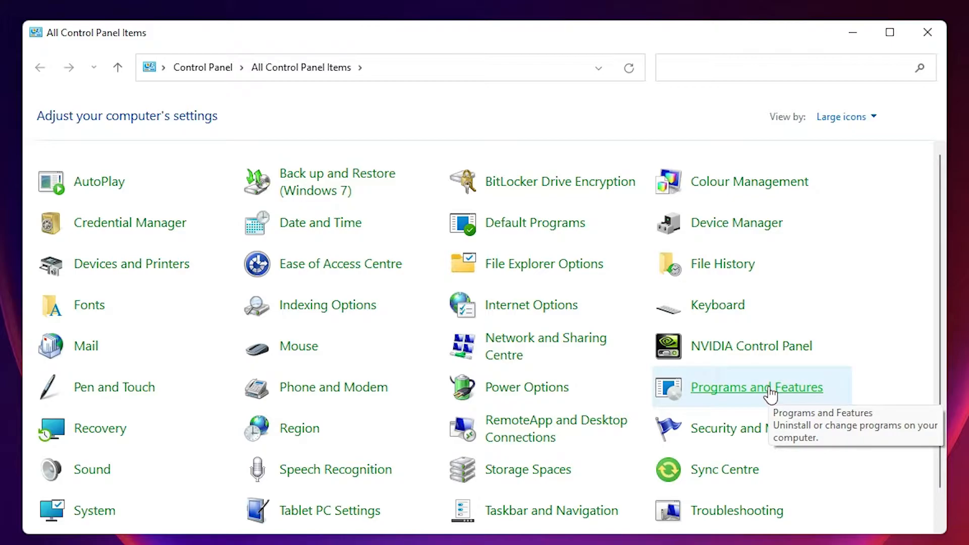
click(756, 388)
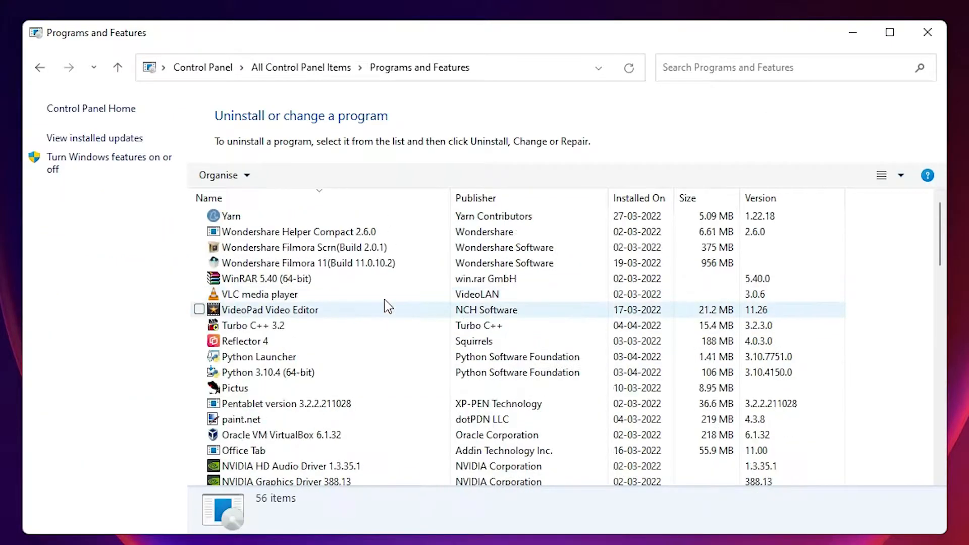
Filter the installed programs for 'nox' and select the NoxPlayer row
scroll(down, 3)
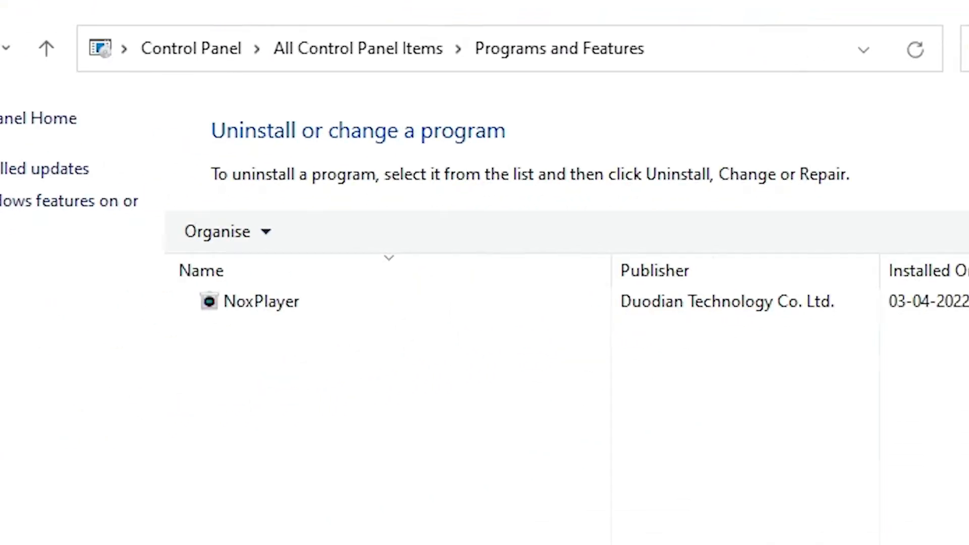
click(262, 301)
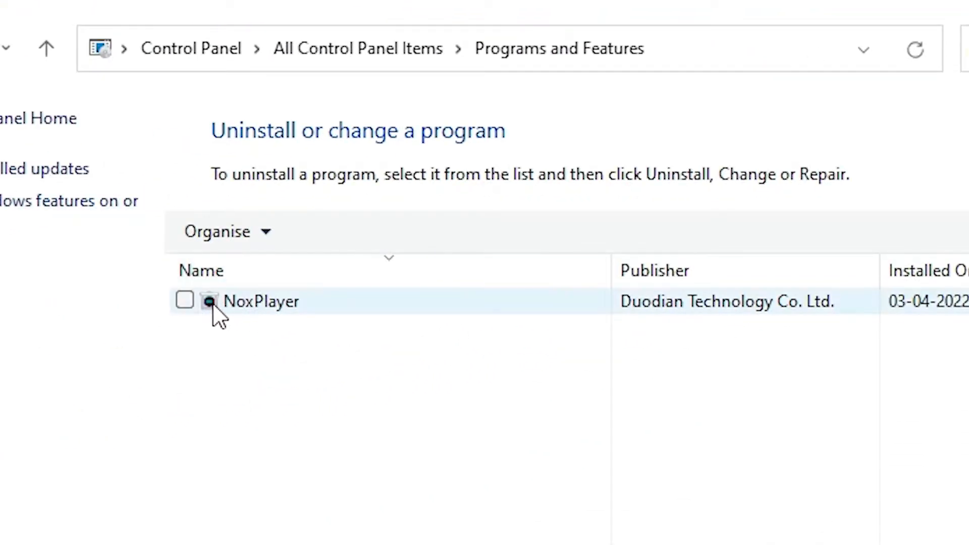
click(184, 301)
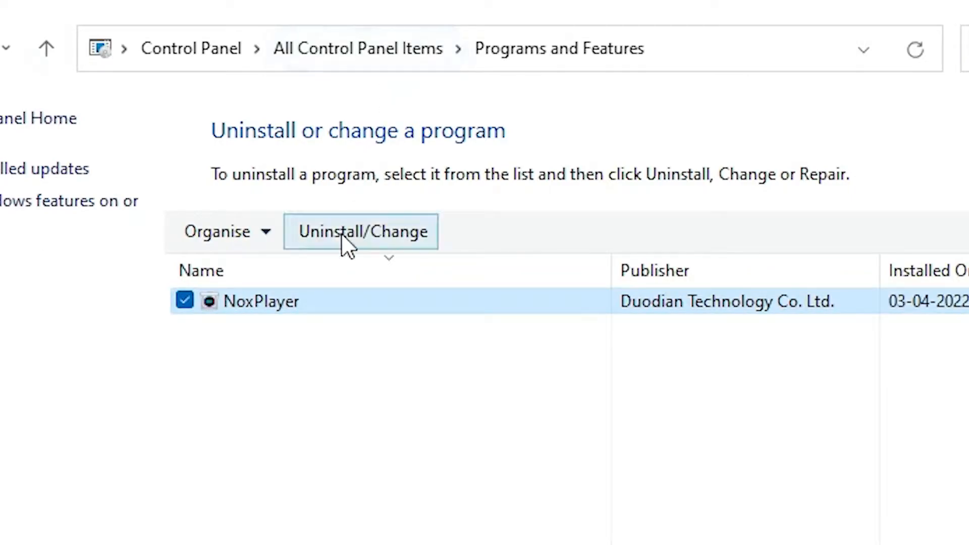
mouse_move(377, 254)
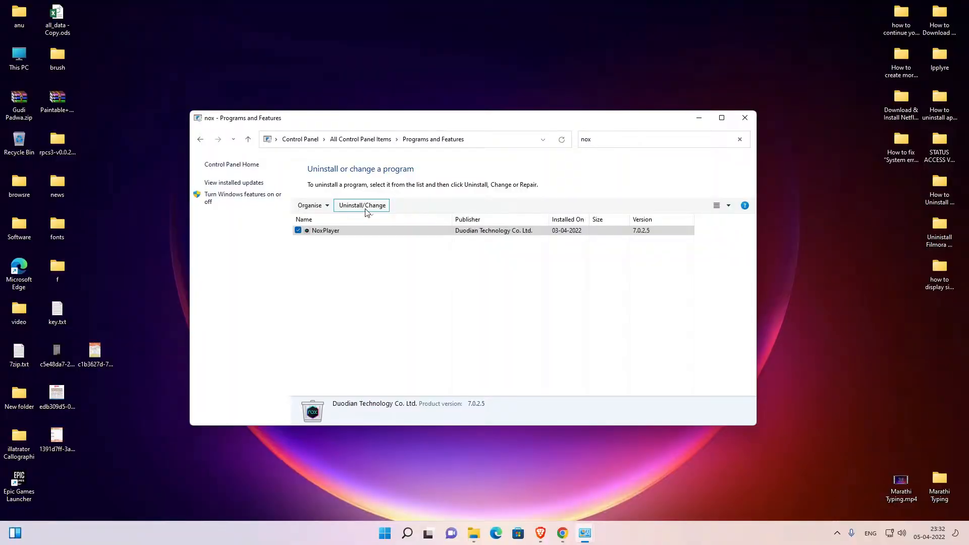
Uninstall NoxPlayer via Uninstall/Change, confirm removal and dismiss the completion screen
click(361, 204)
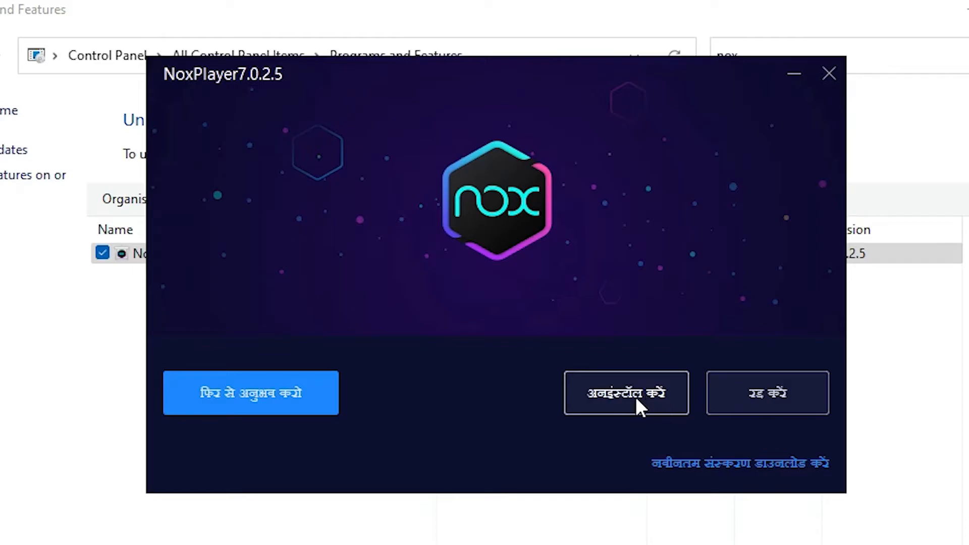
click(626, 393)
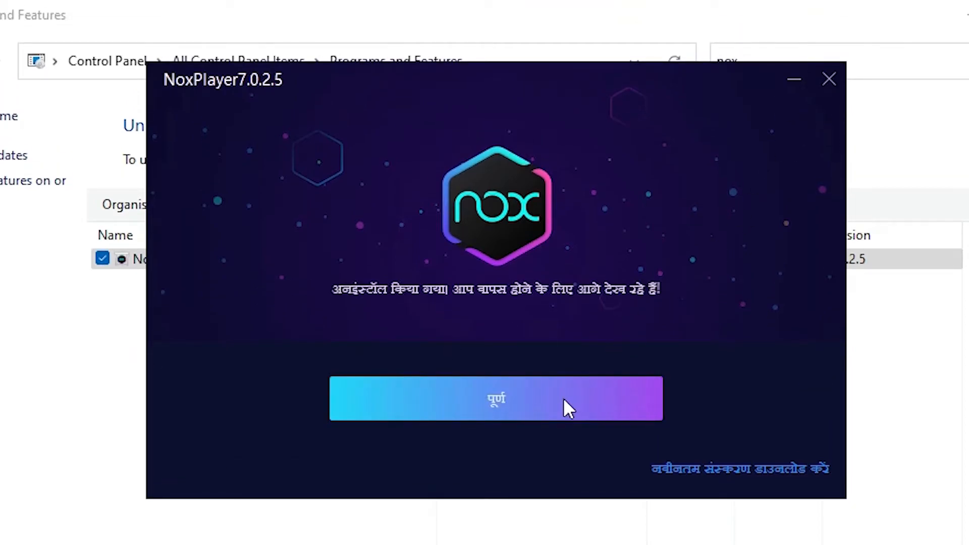
click(496, 398)
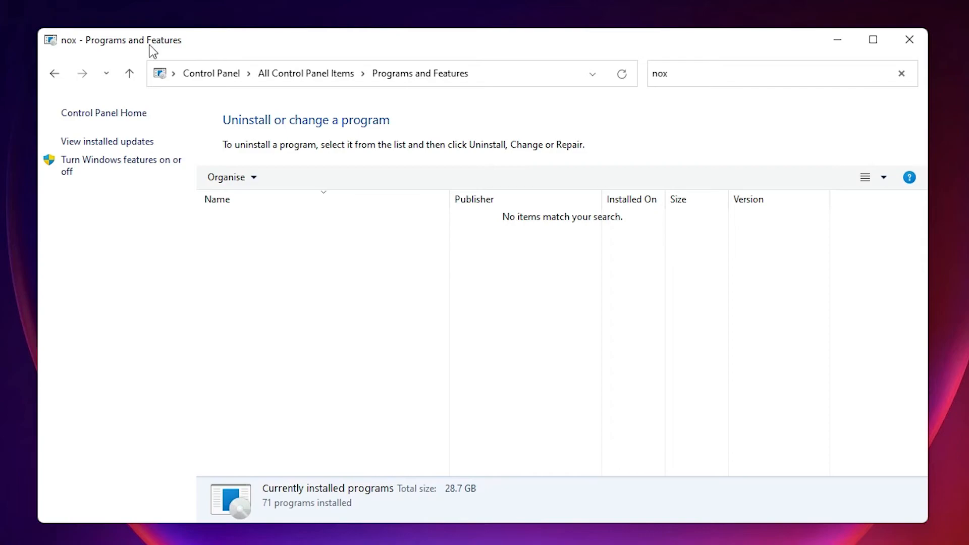
mouse_move(321, 207)
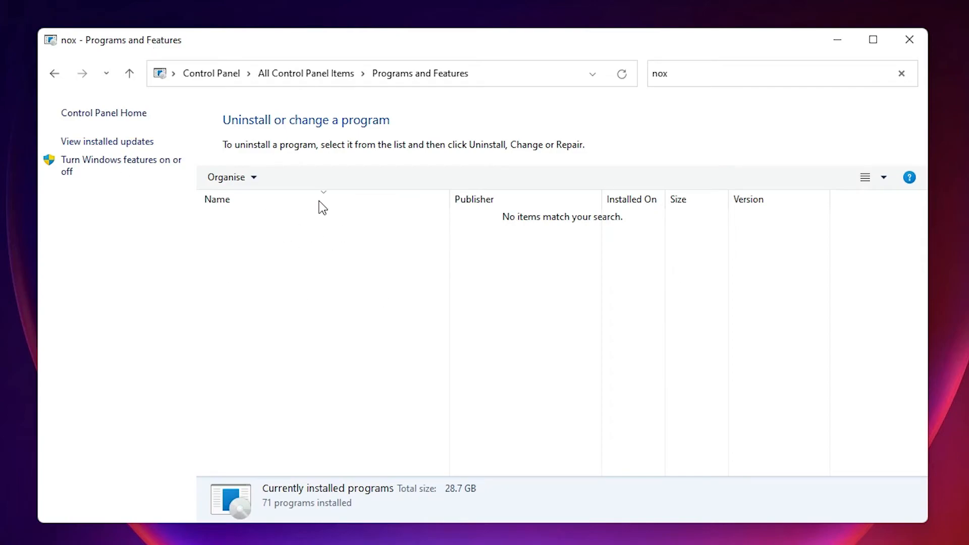
mouse_move(752, 391)
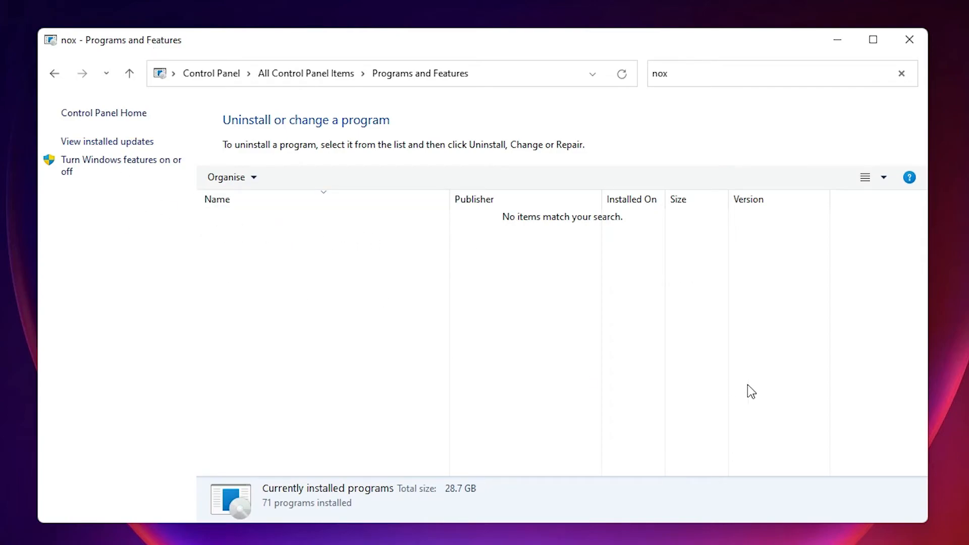
mouse_move(505, 374)
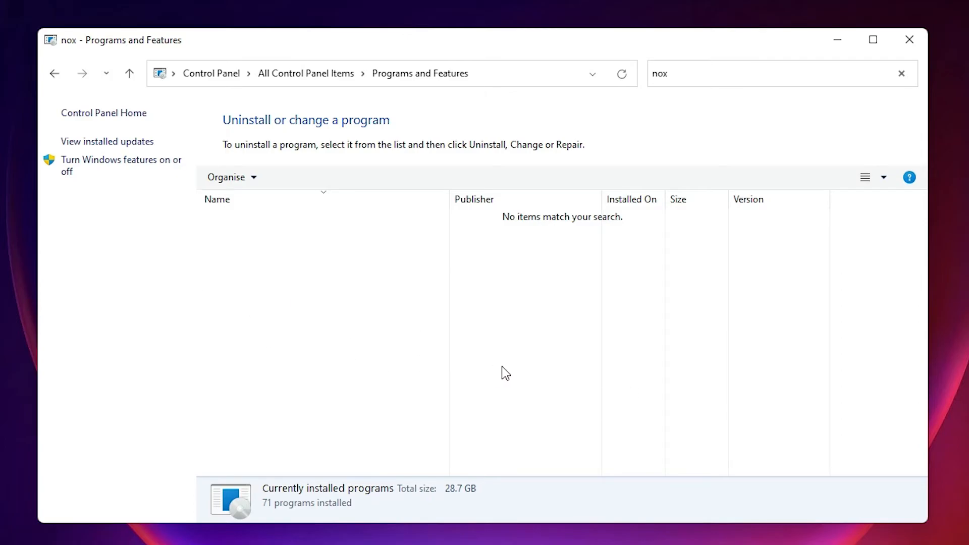
mouse_move(404, 442)
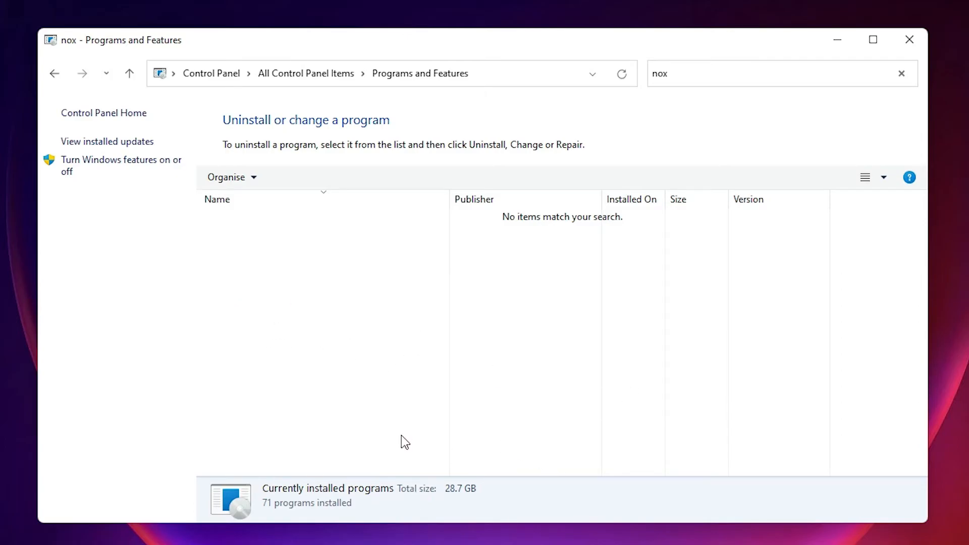